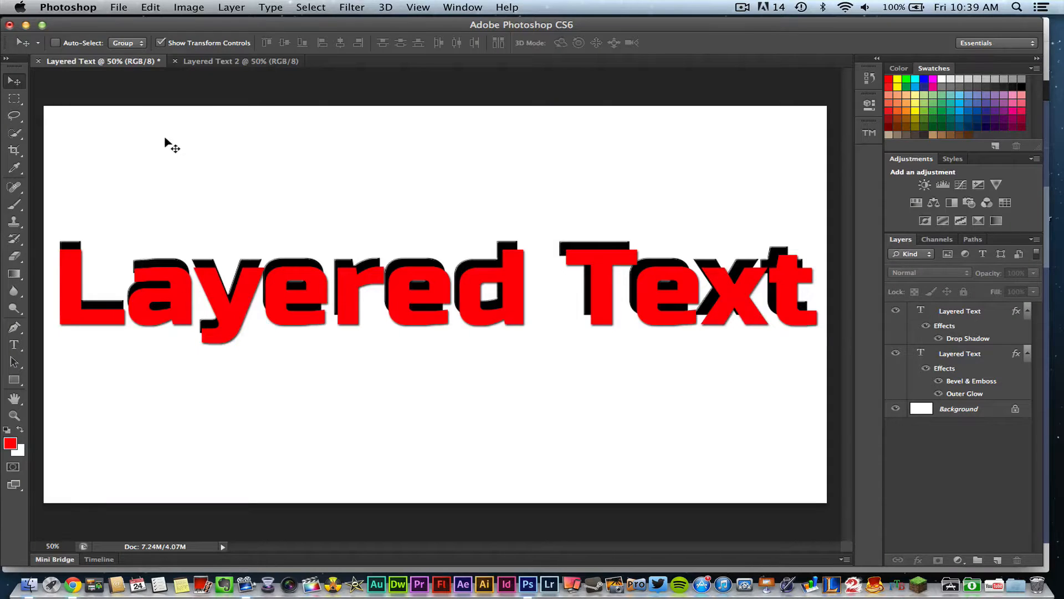
mouse_move(467, 148)
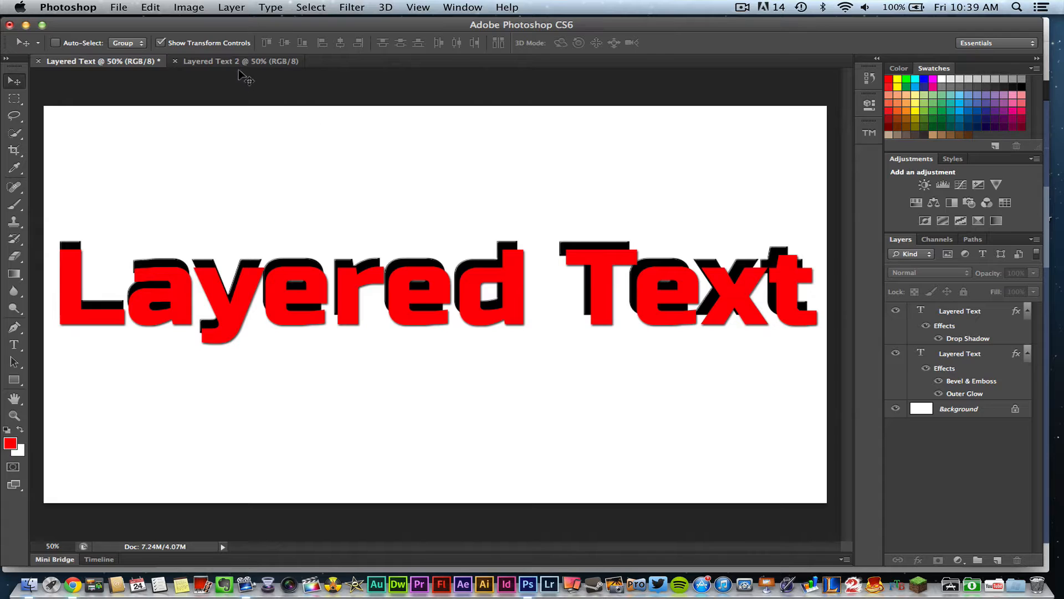
Switch to the blank Layered Text 2 document and choose the BadaBoom BB font.
click(237, 60)
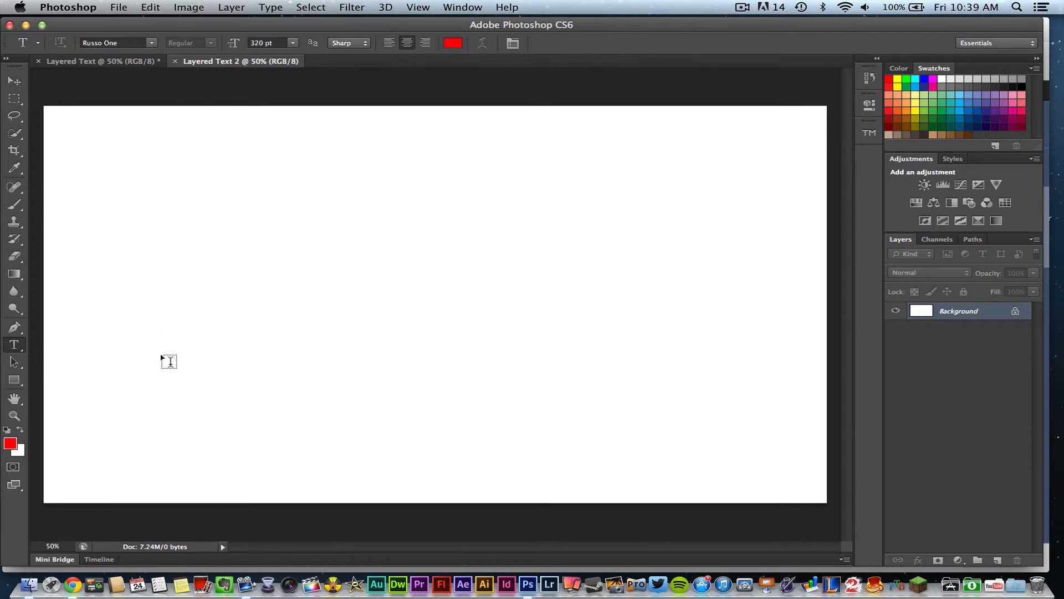
click(115, 43)
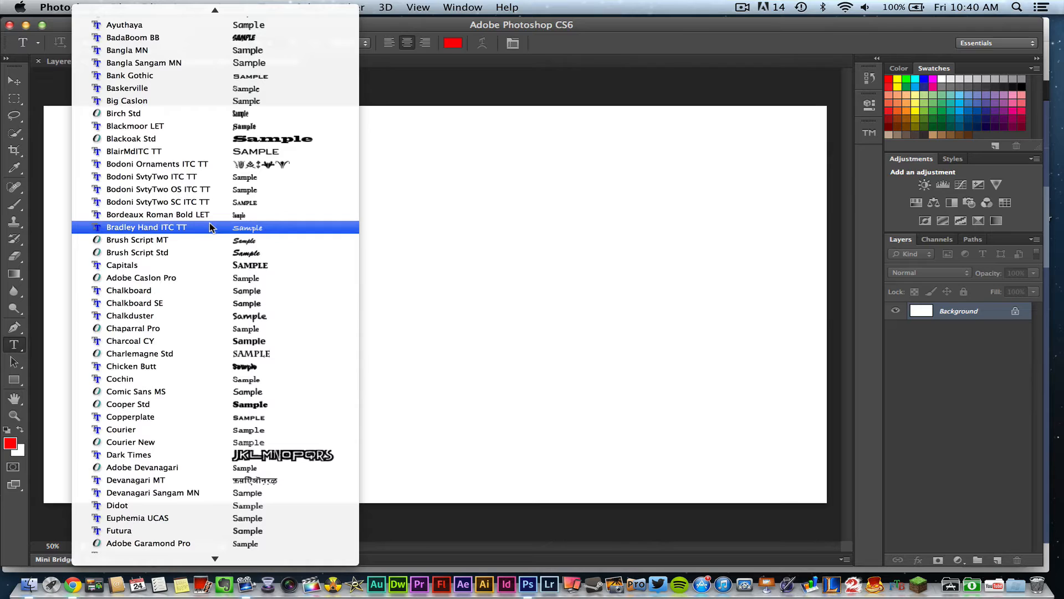
click(132, 38)
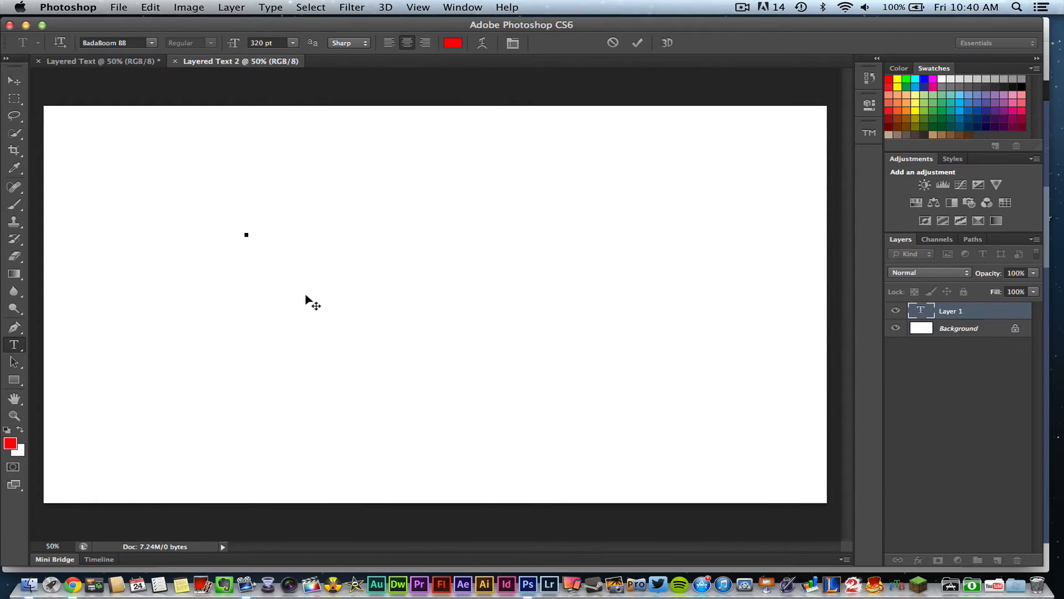
Add the red word TECHGURU at 400 pt and commit it as its own type layer.
text(TECHGURU)
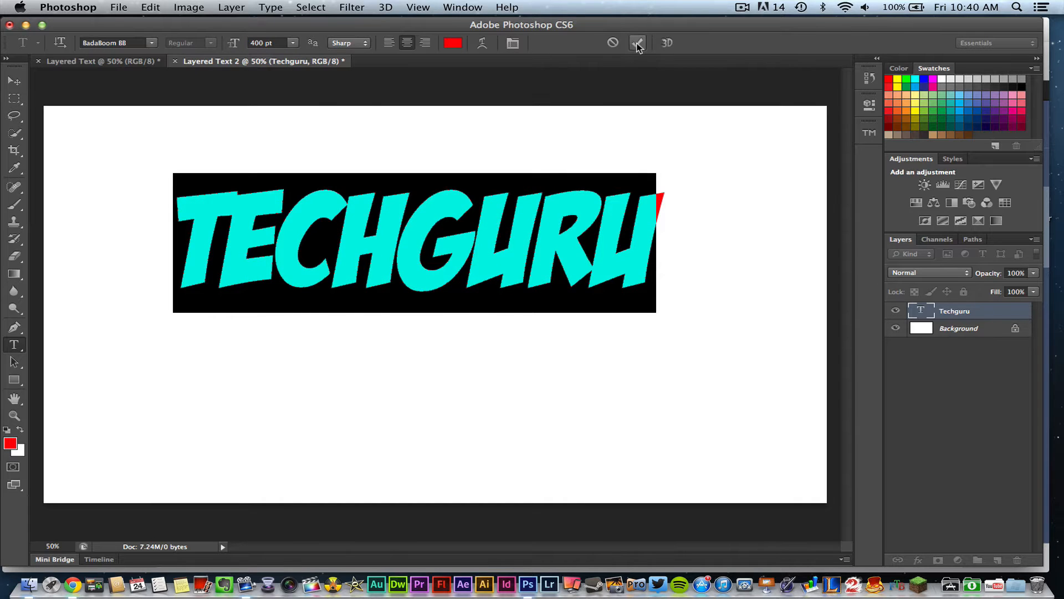
click(11, 80)
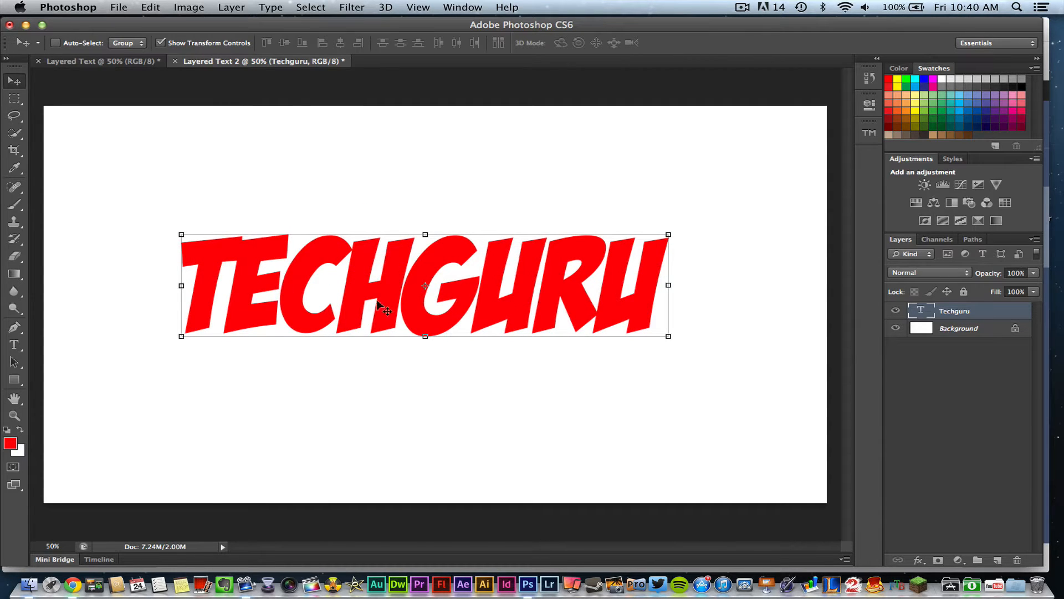
mouse_move(342, 278)
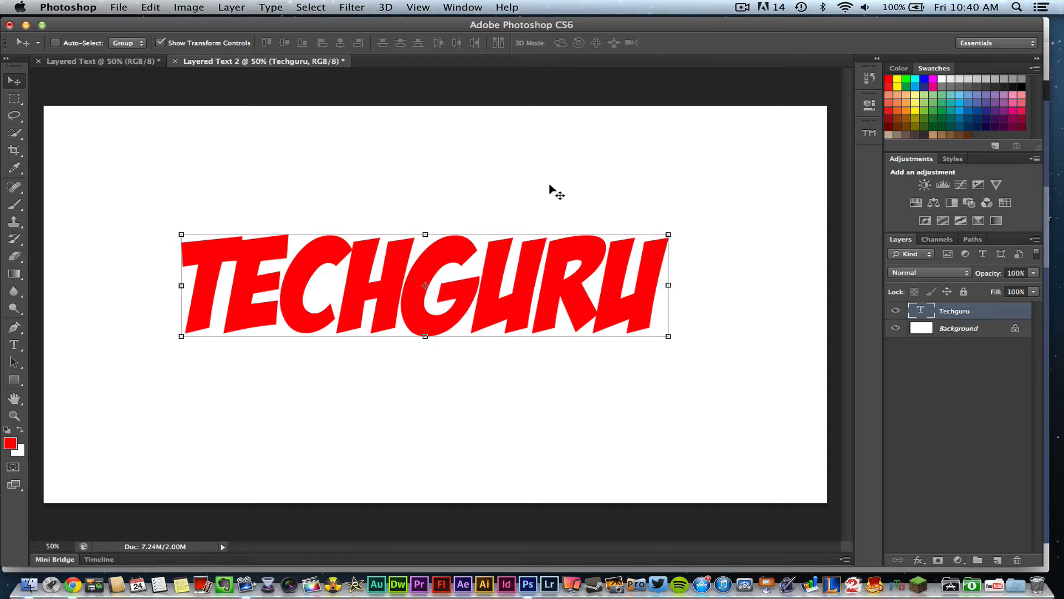
mouse_move(396, 198)
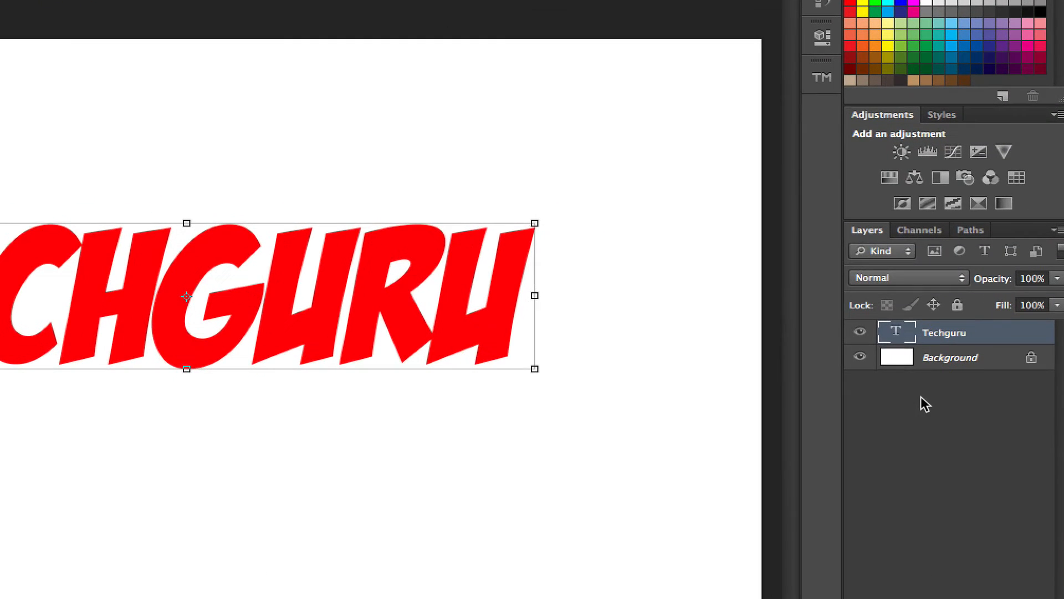
Duplicate the Techguru layer as a new active layer named Techguru copy.
right_click(943, 331)
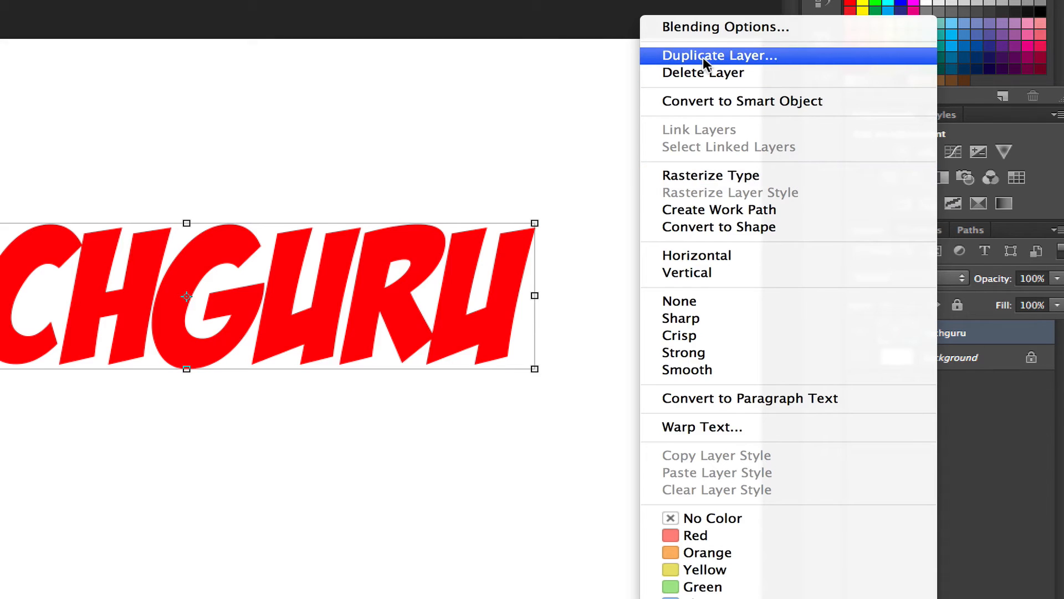
click(720, 56)
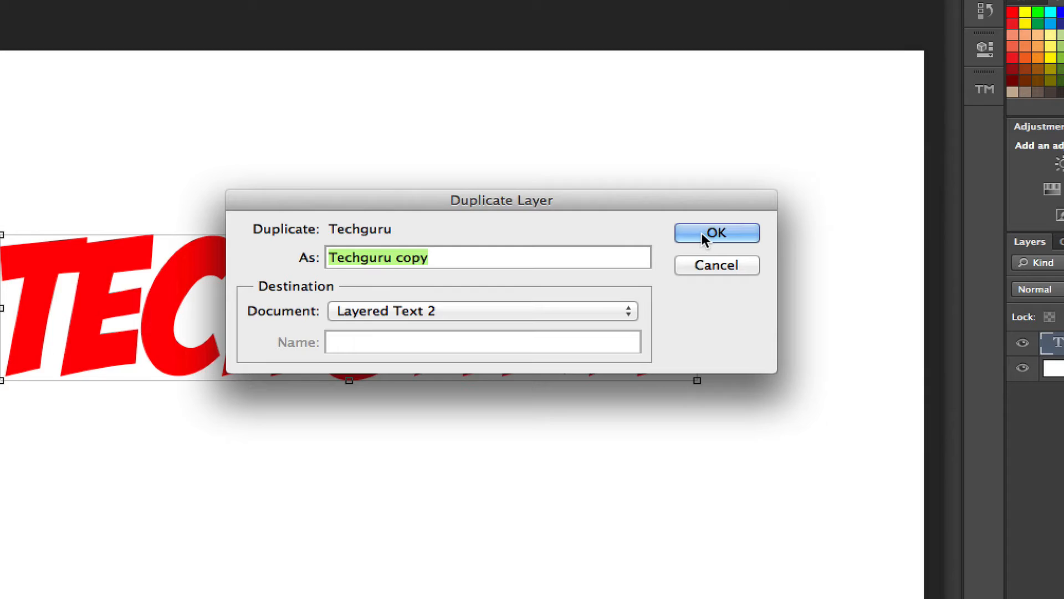
click(716, 232)
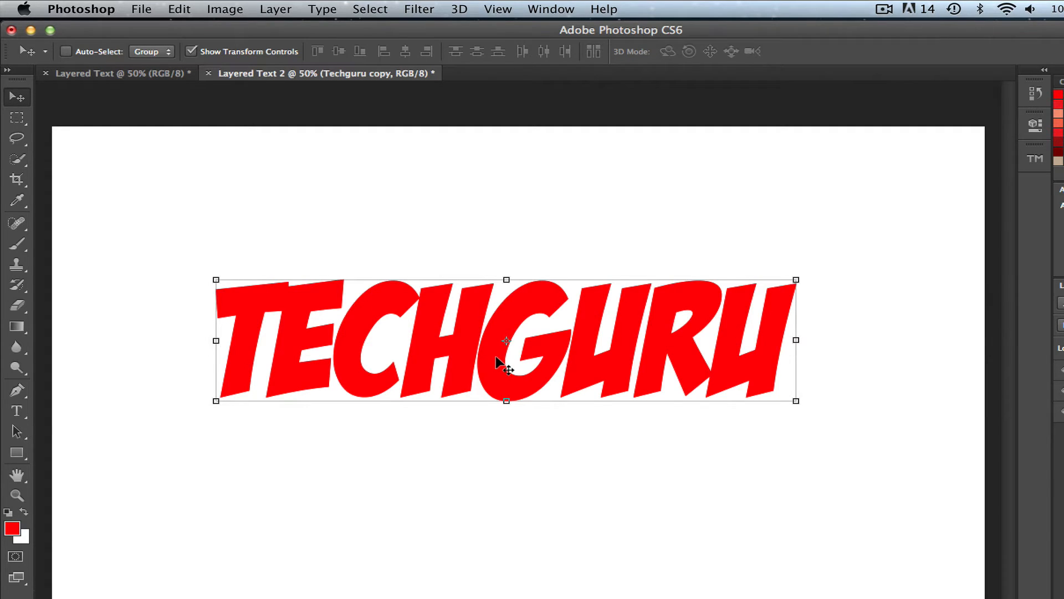
mouse_move(534, 346)
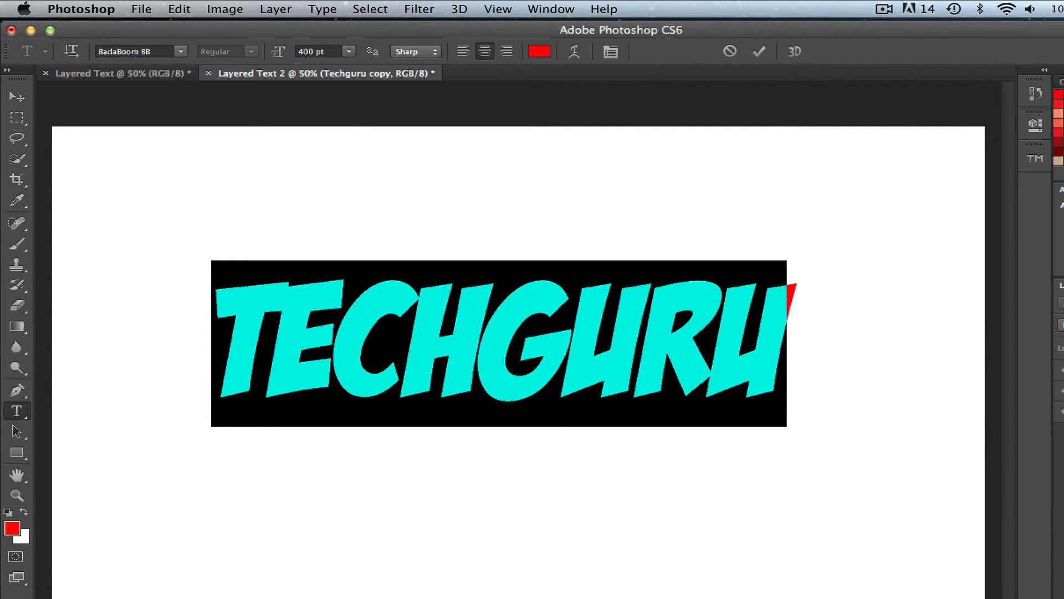
mouse_move(275, 53)
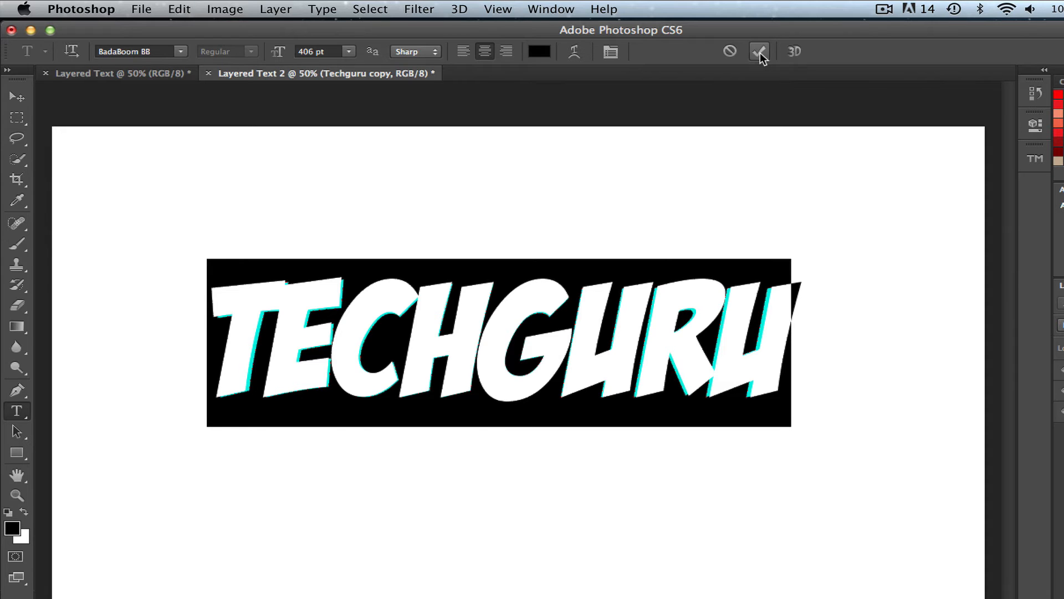
Commit the Techguru copy text as black at 406 pt over the red original.
click(759, 52)
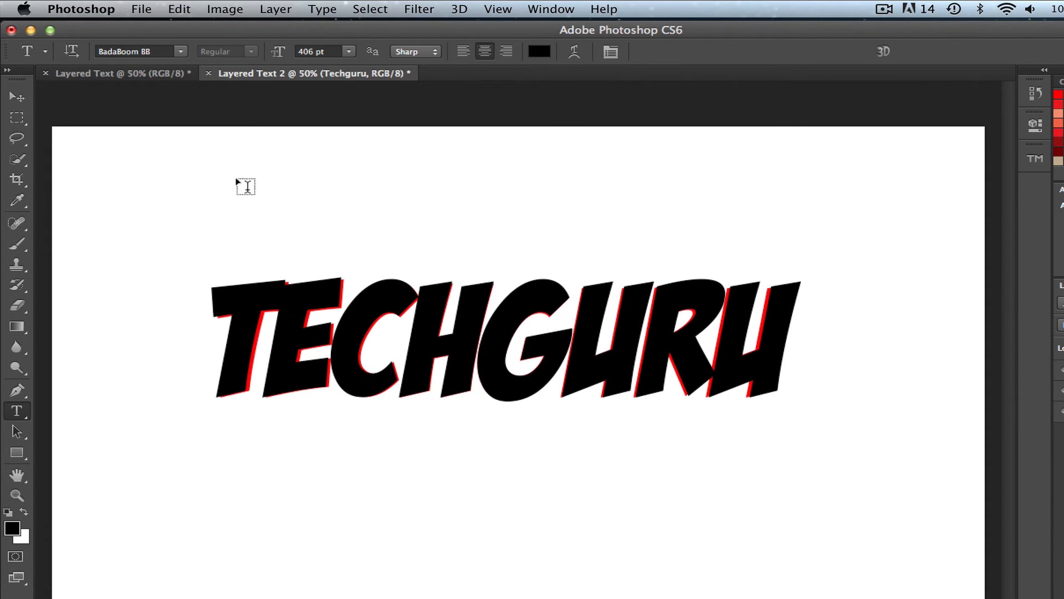
mouse_move(387, 317)
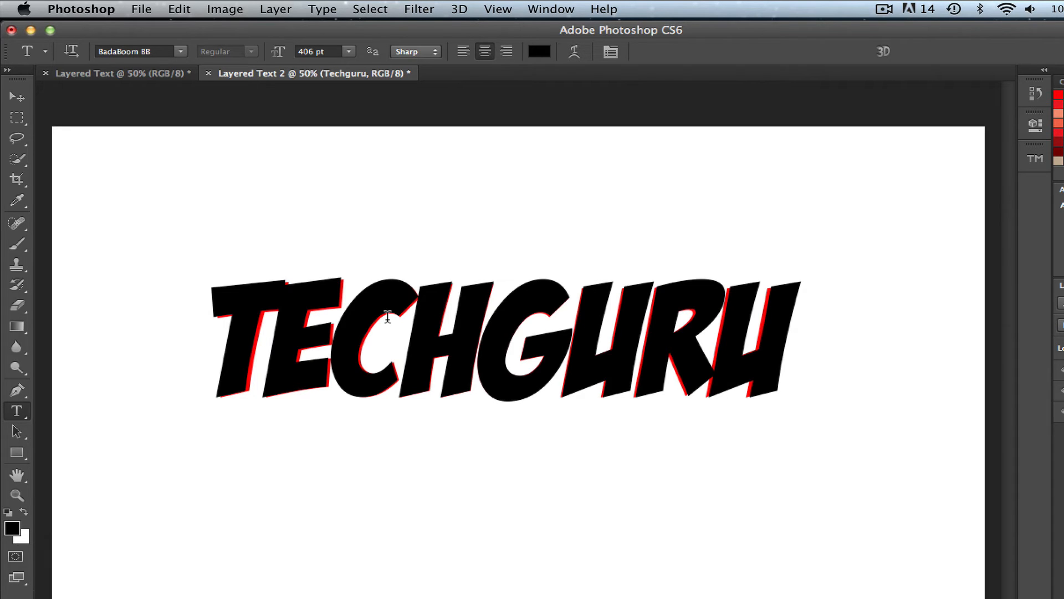
mouse_move(326, 292)
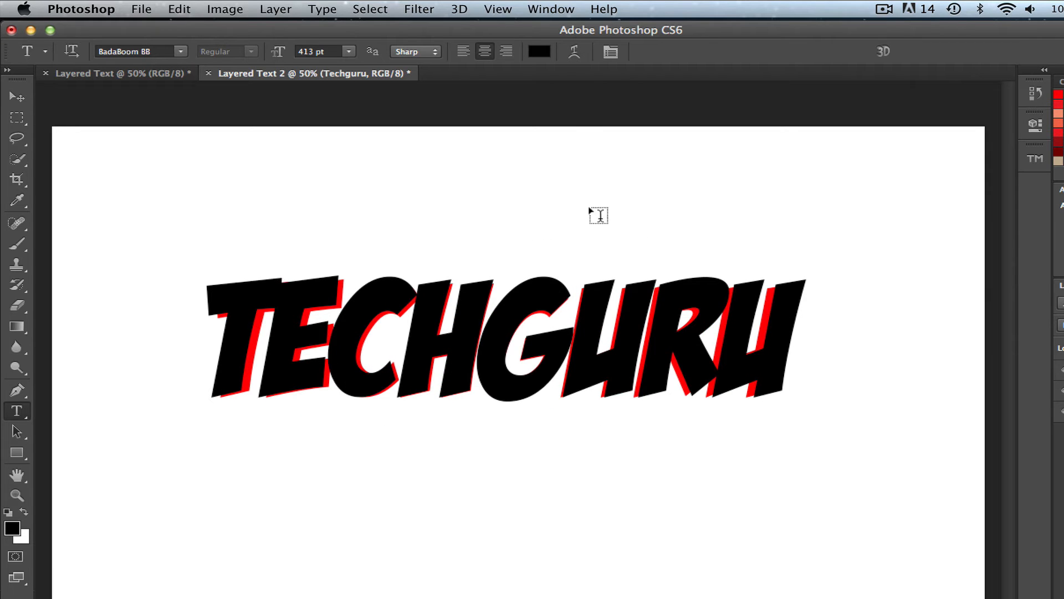
mouse_move(491, 253)
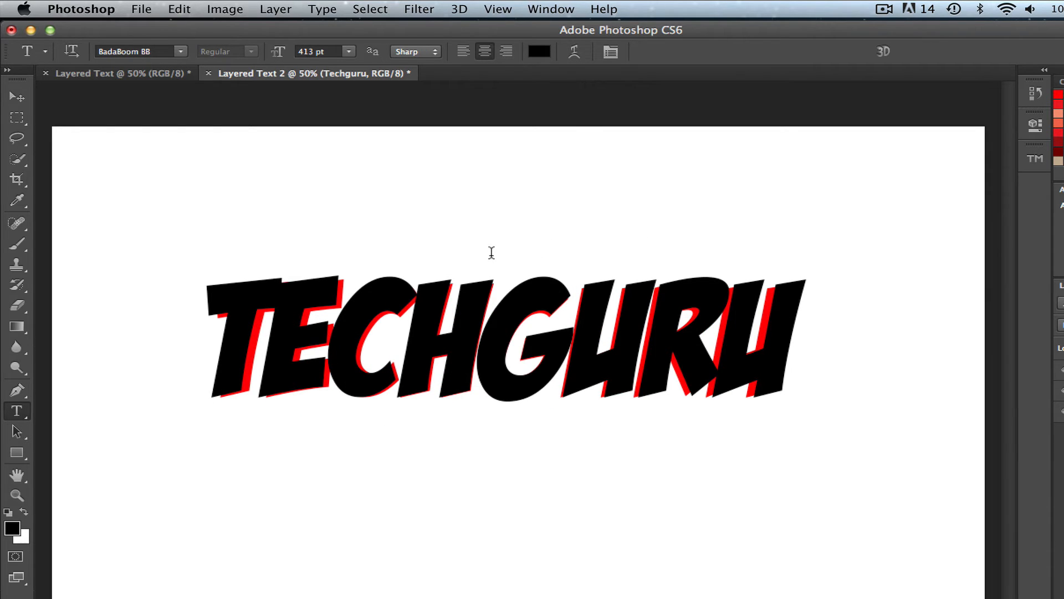
Commit the red TECHGURU text enlarged to 413 pt behind the black copy.
click(17, 96)
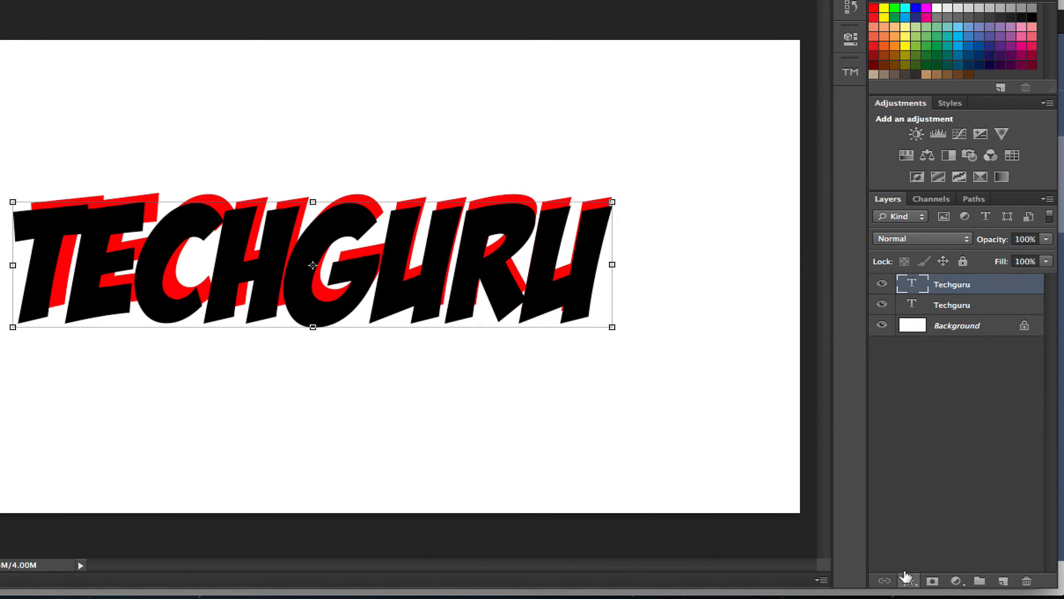
mouse_move(907, 580)
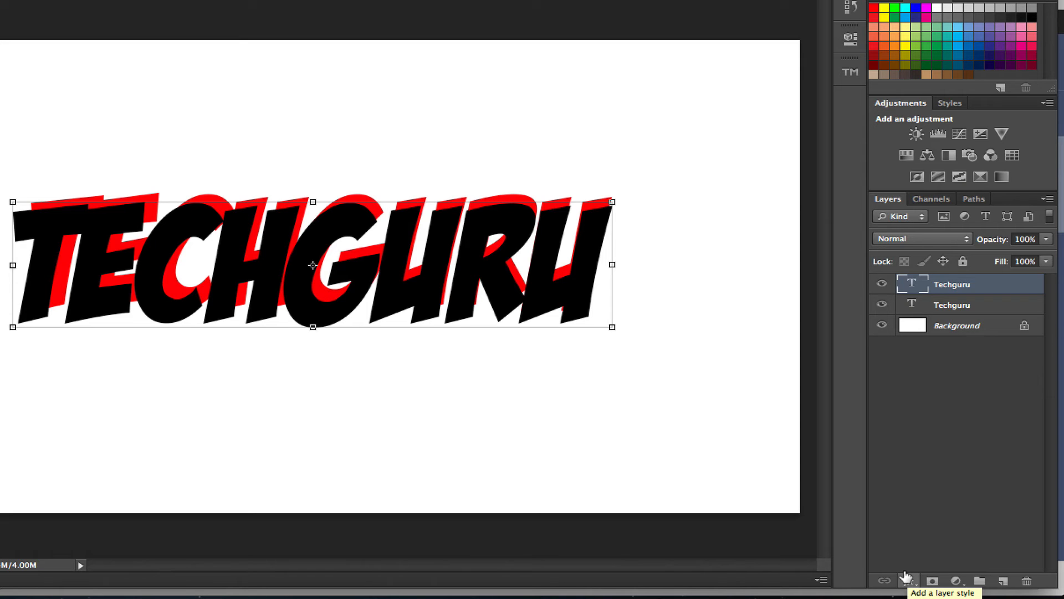
Apply a drop shadow at 75% opacity with 5 px distance and size to the black TECHGURU.
click(908, 580)
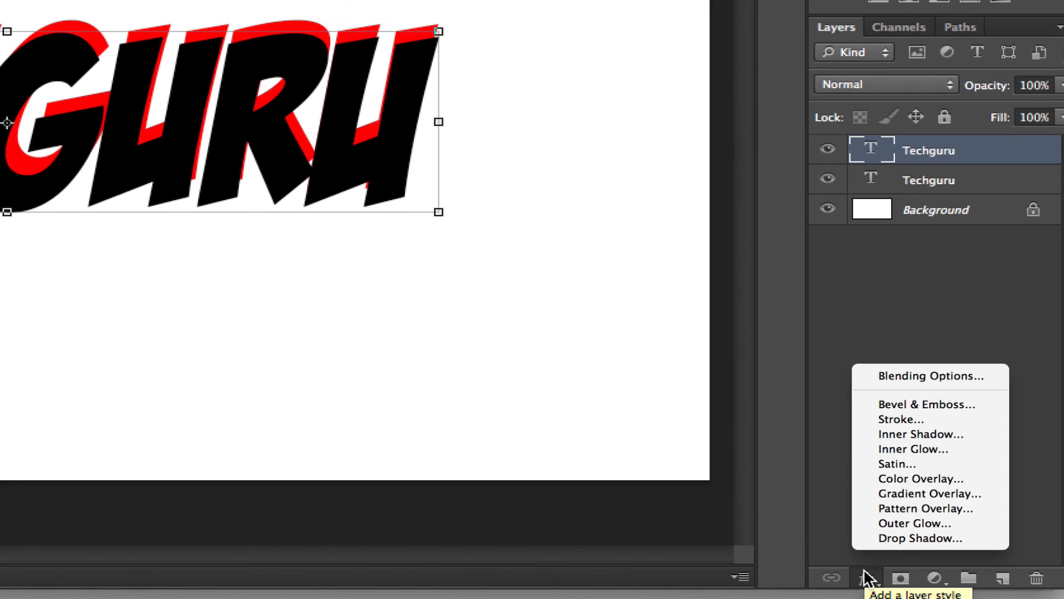
mouse_move(924, 507)
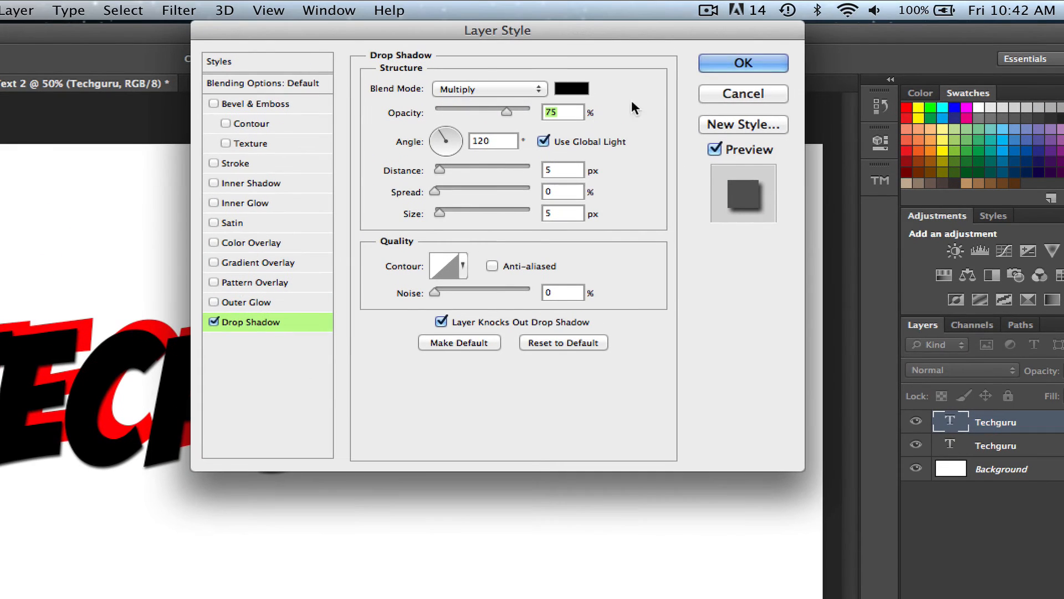
mouse_move(344, 267)
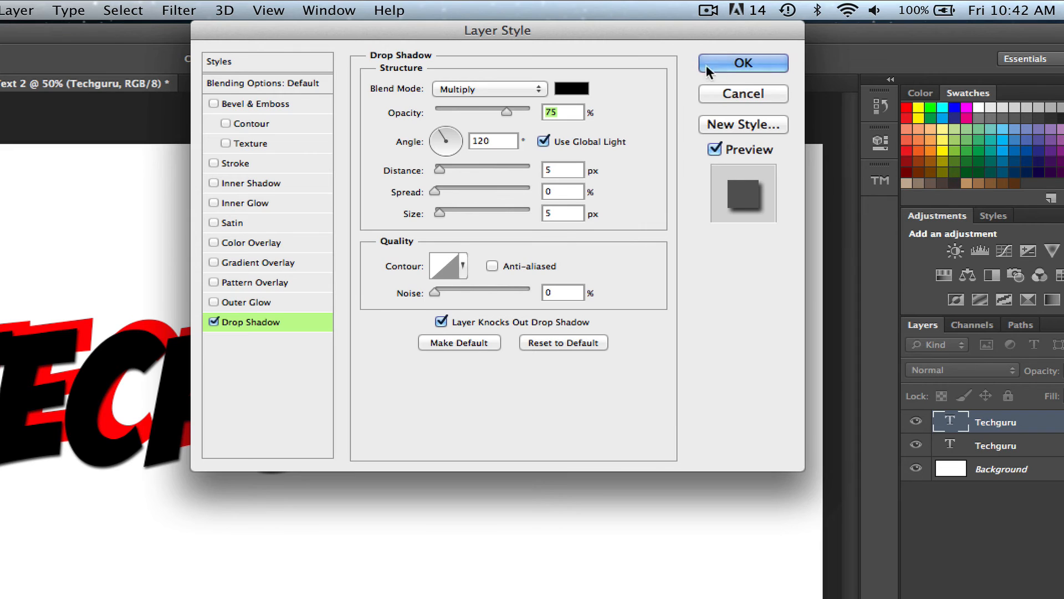
click(742, 62)
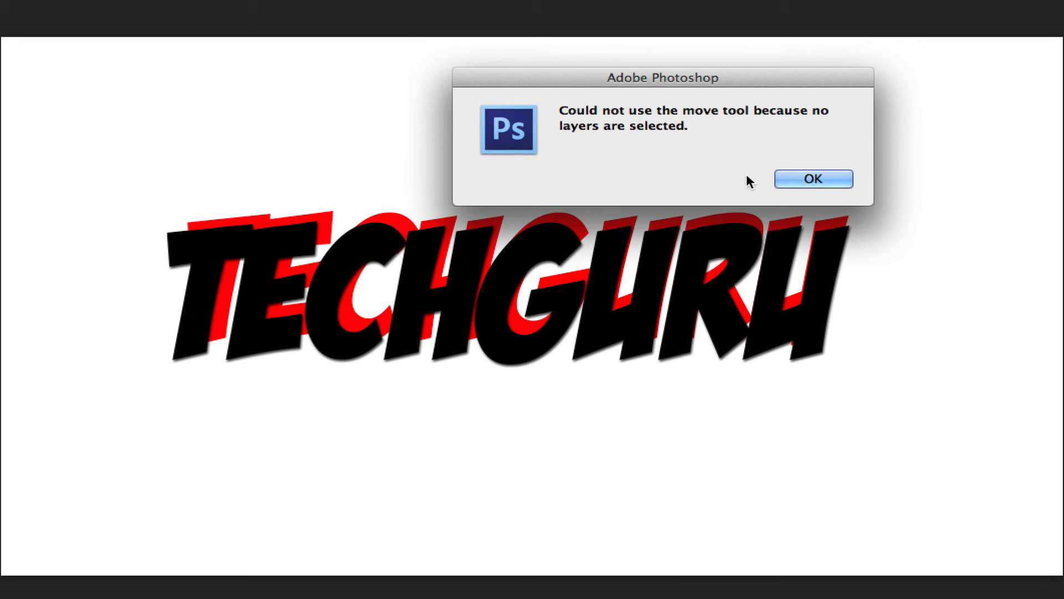
Dismiss the no-layers-selected alert before moving the finished artwork.
click(812, 178)
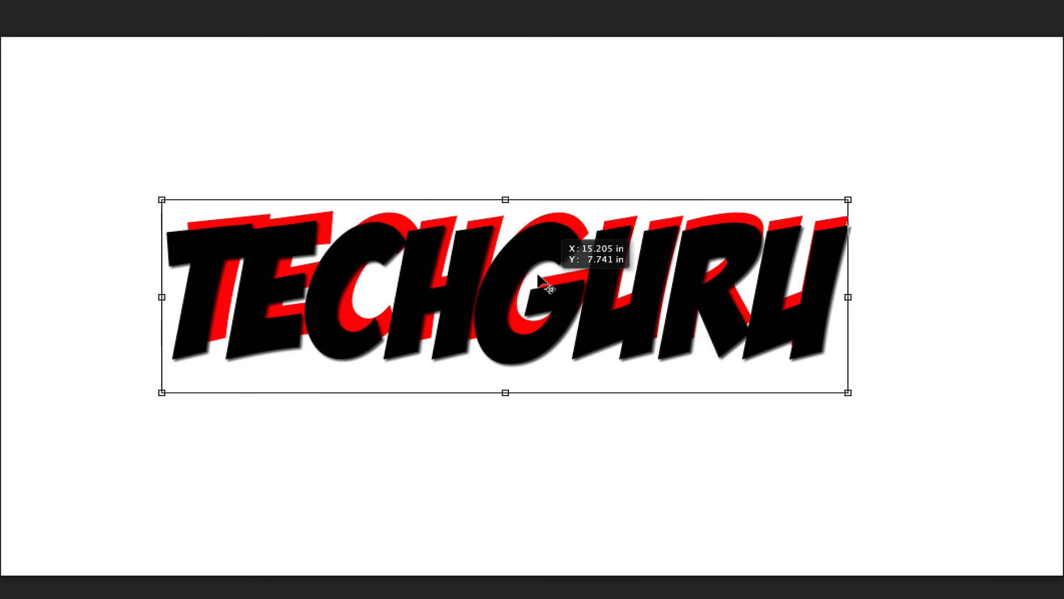